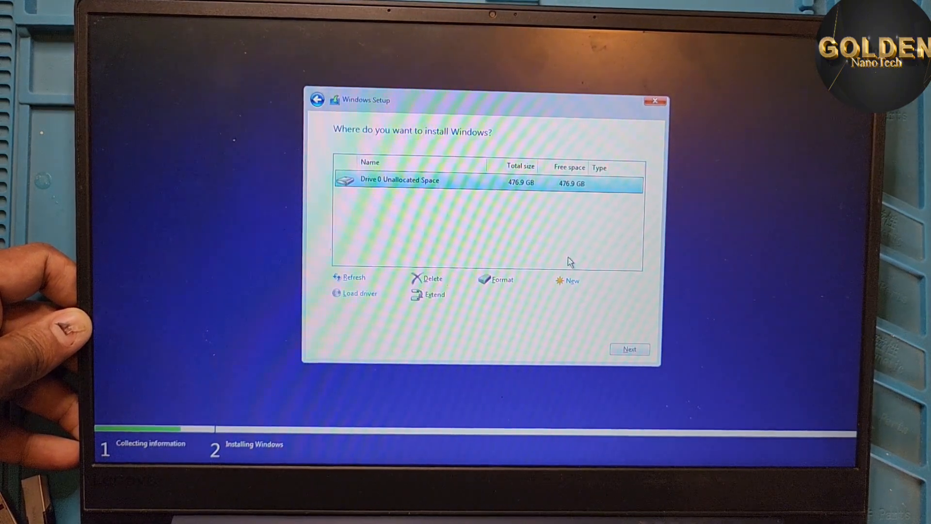
Create a 150000 MB partition, turn the rest into Partition 3 and install Windows there
{"action": "left_click", "coordinate": [572, 280]}
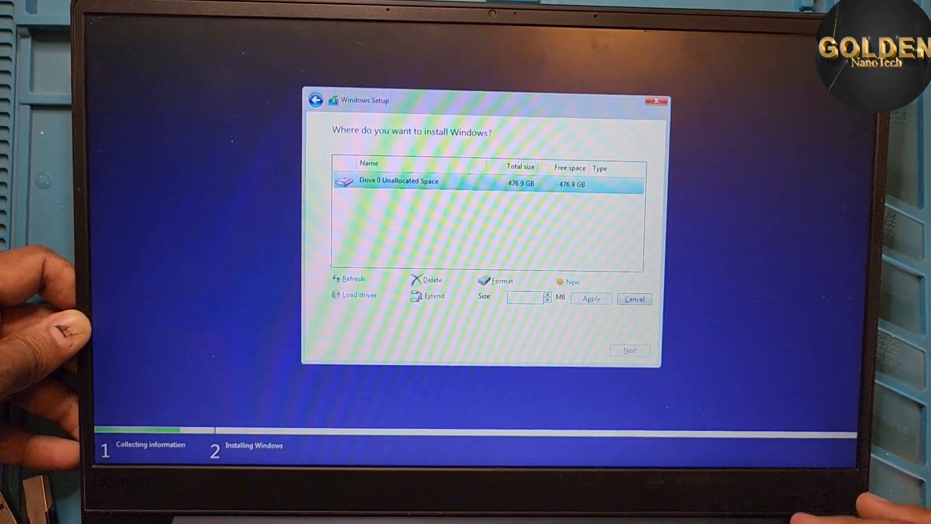
{"action": "type", "text": "150000"}
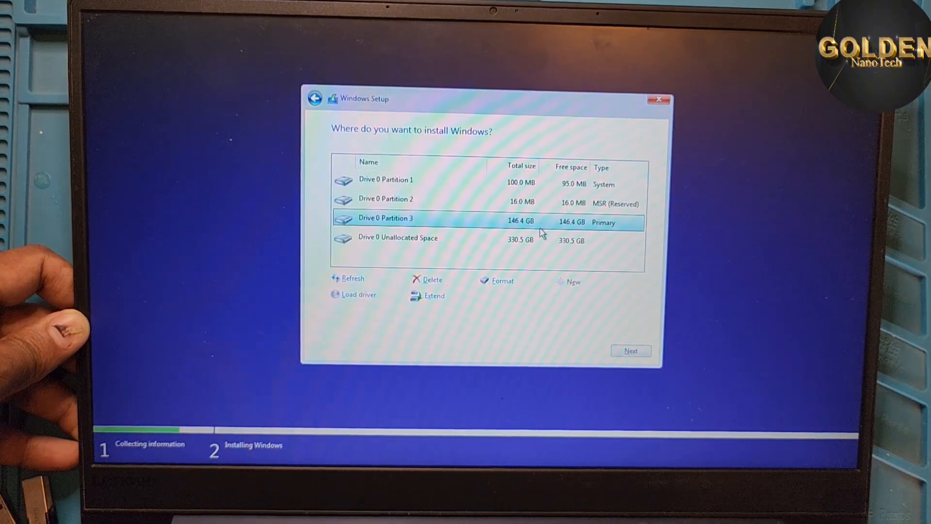
{"action": "left_click", "coordinate": [398, 237]}
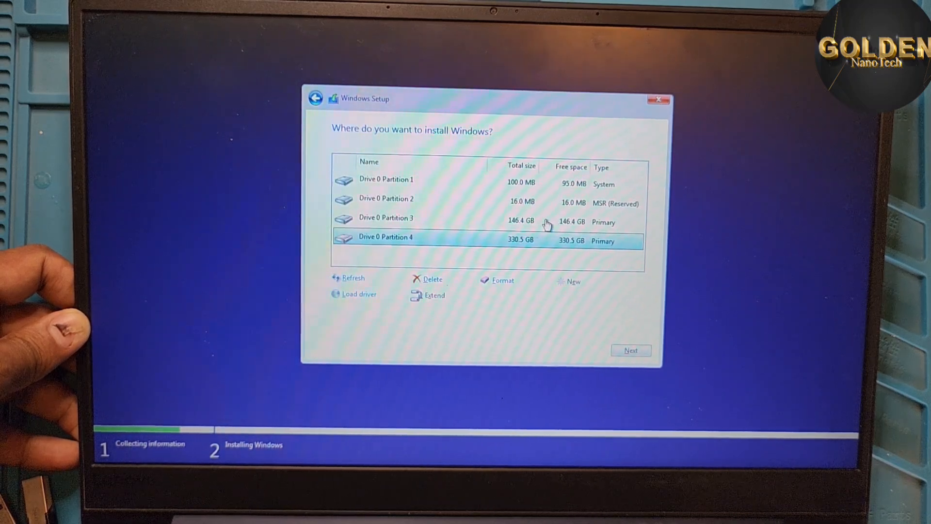
{"action": "left_click", "coordinate": [386, 217]}
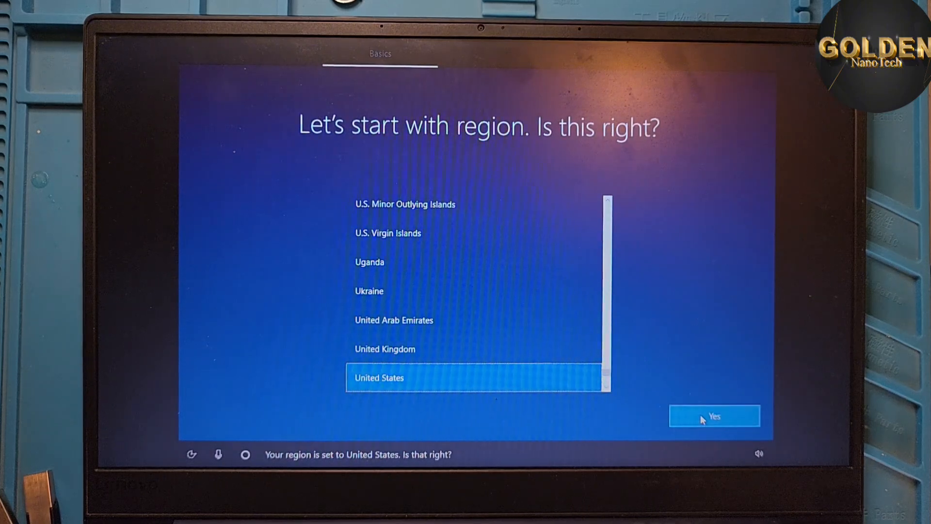
Confirm United States region and US keyboard, no second layout, continue without internet
{"action": "left_click", "coordinate": [716, 415]}
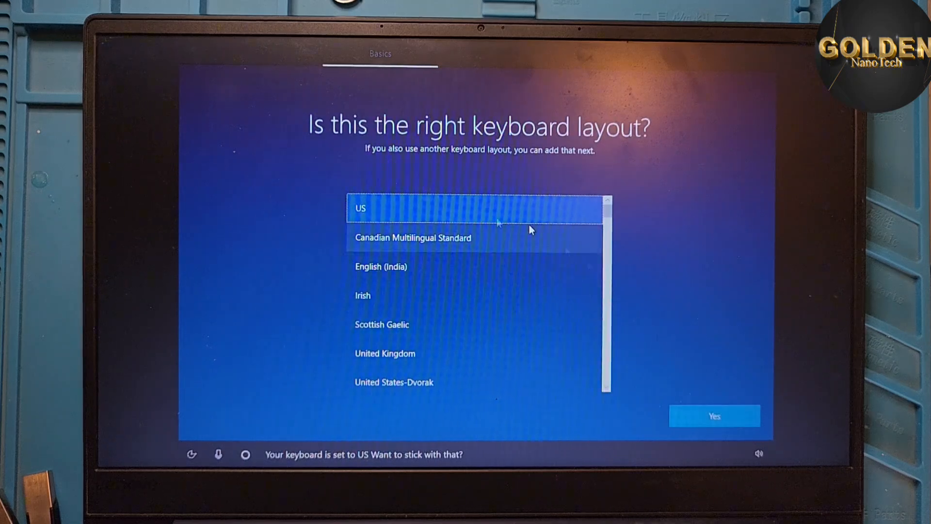
{"action": "left_click", "coordinate": [715, 415]}
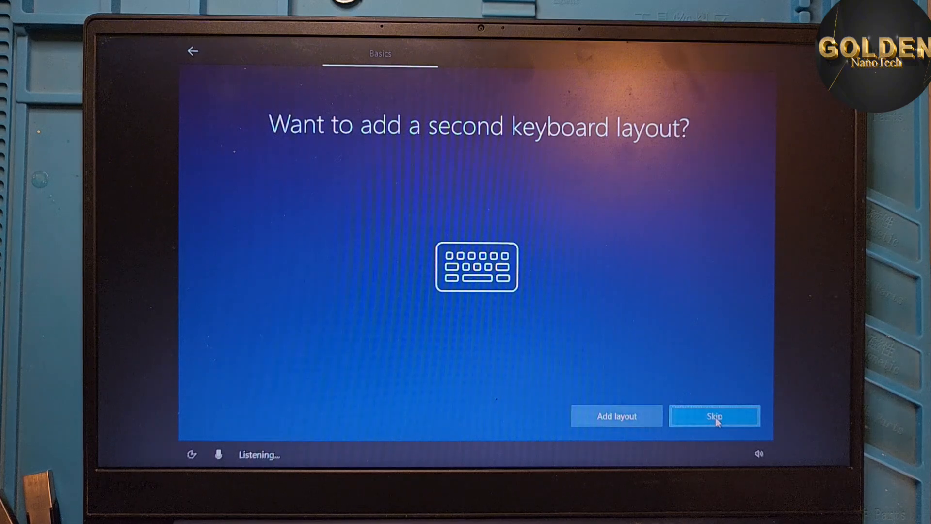
{"action": "left_click", "coordinate": [715, 416]}
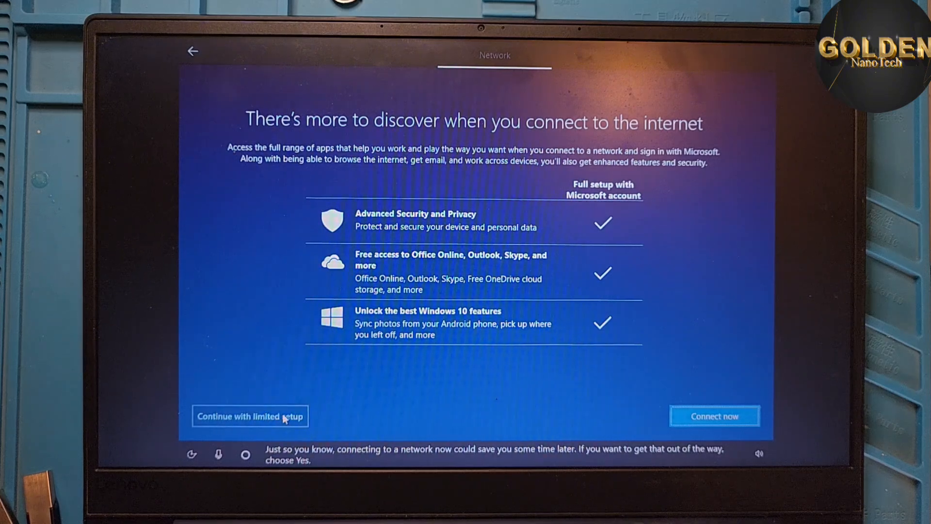
{"action": "left_click", "coordinate": [250, 416]}
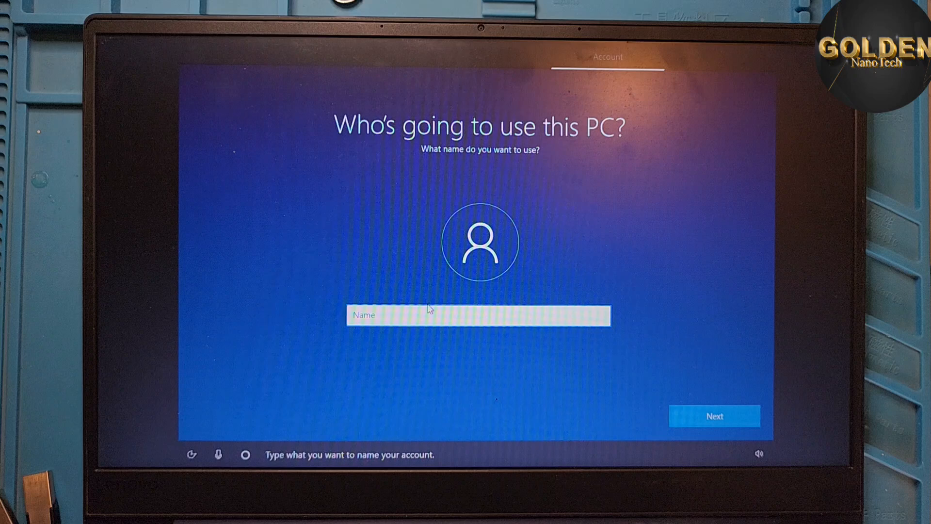
Create the local account 'gma' with no password and finish setup
{"action": "type", "text": "gnt"}
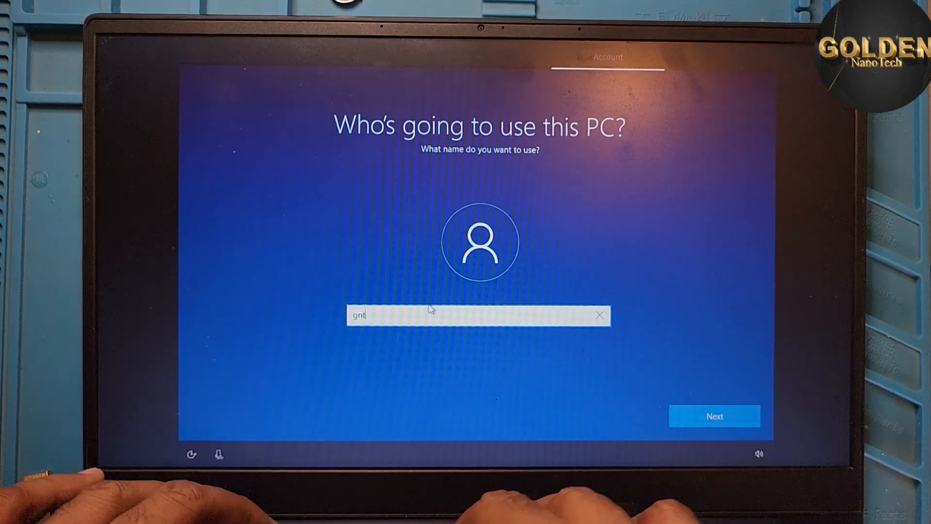
{"action": "type", "text": "mamun"}
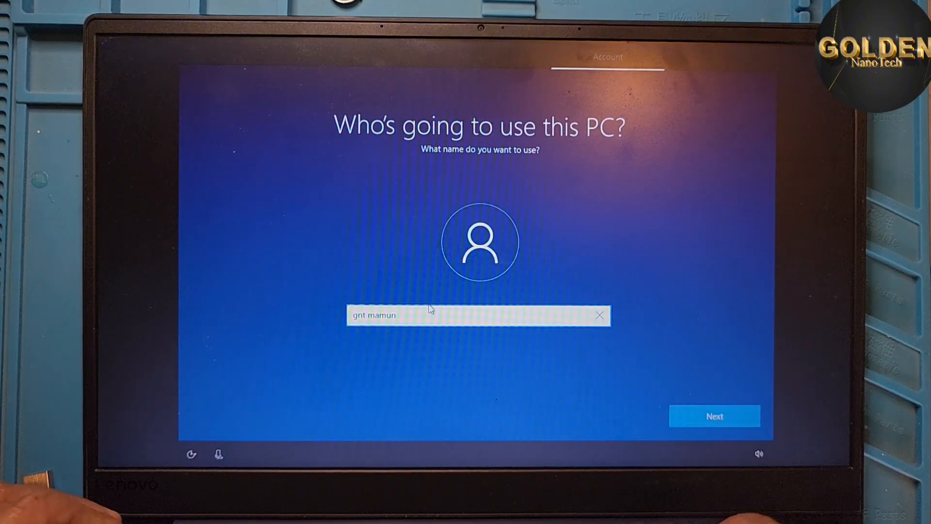
{"action": "left_click", "coordinate": [714, 416]}
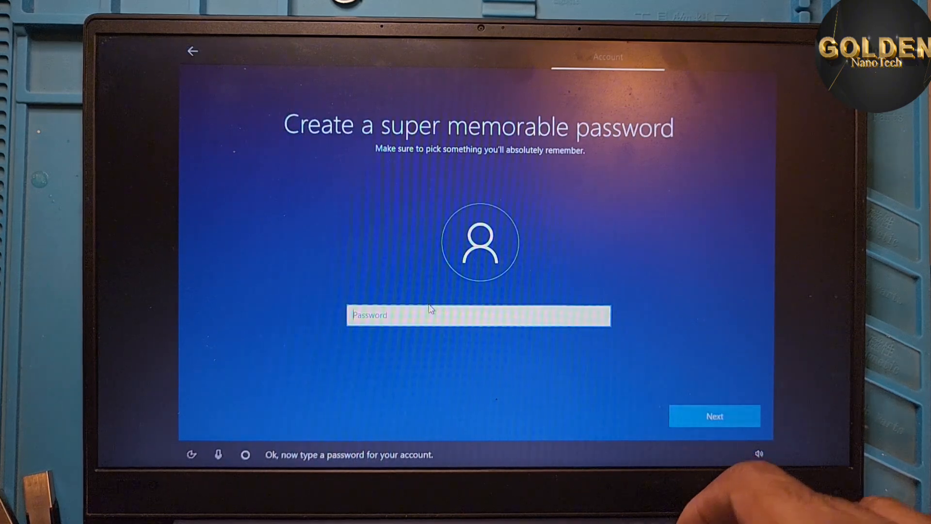
{"action": "left_click", "coordinate": [714, 416]}
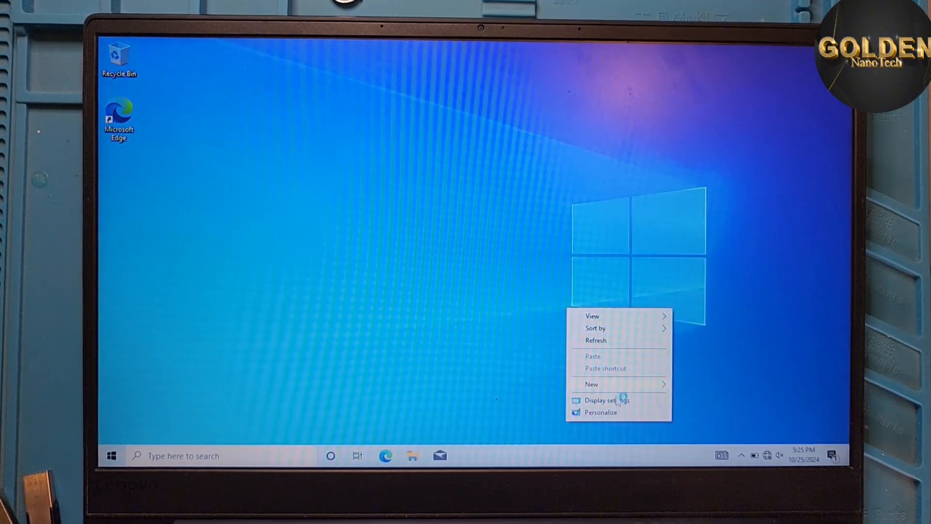
Enable Computer, User's Files, Network and Control Panel desktop icons via Personalize > Themes
{"action": "left_click", "coordinate": [601, 412]}
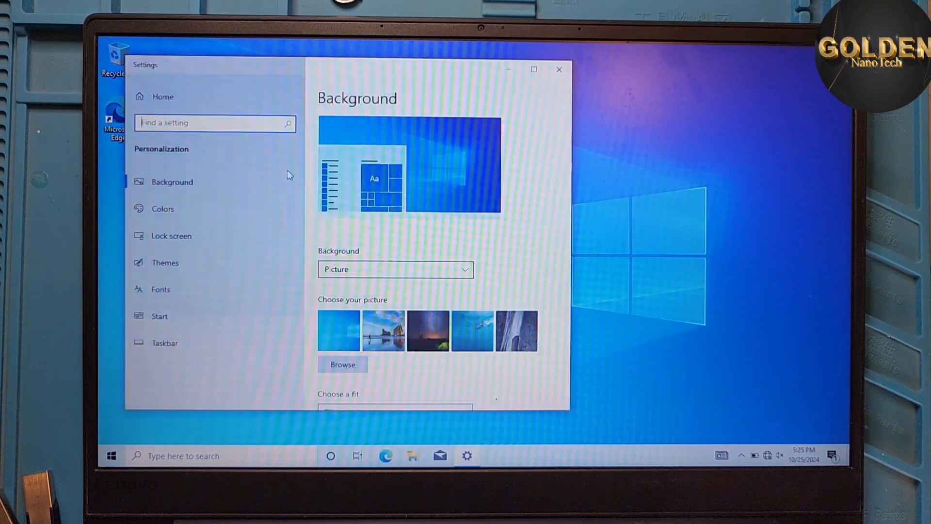
{"action": "left_click", "coordinate": [165, 263]}
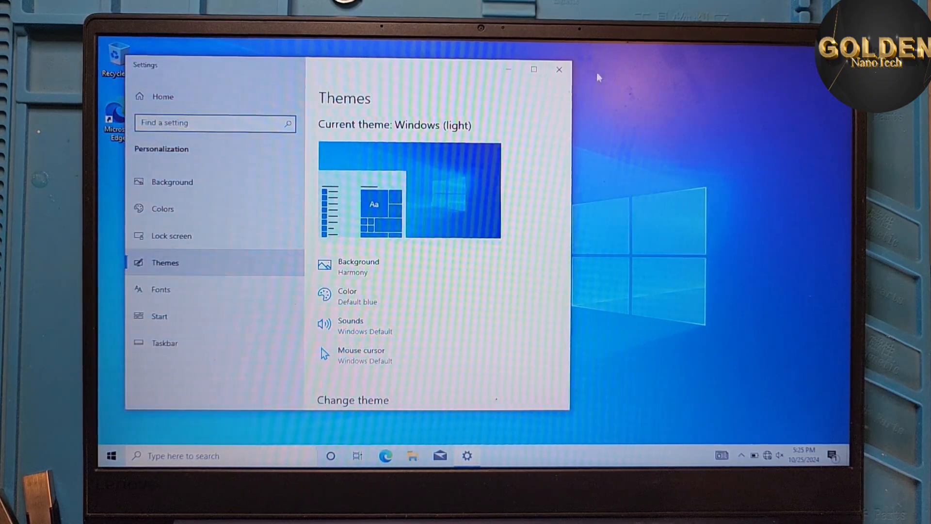
{"action": "left_click", "coordinate": [534, 70]}
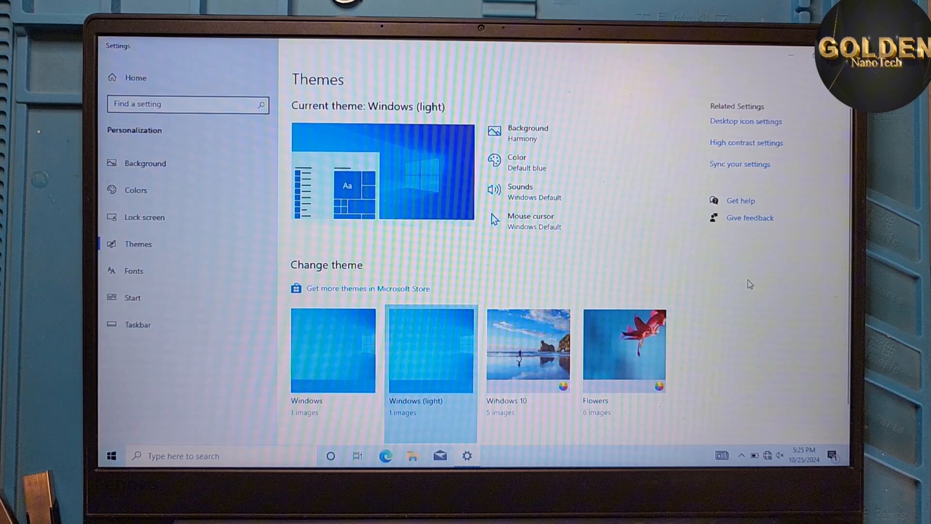
{"action": "left_click", "coordinate": [746, 121]}
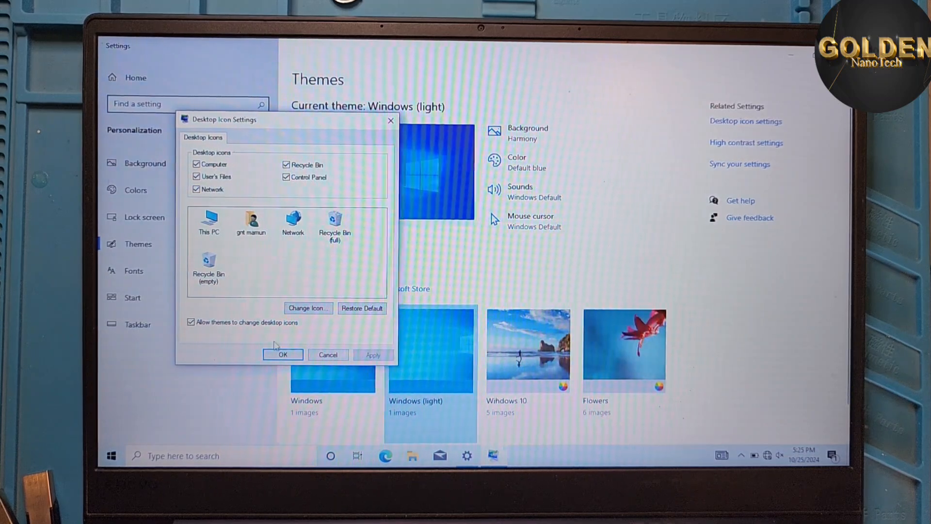
{"action": "left_click", "coordinate": [284, 355]}
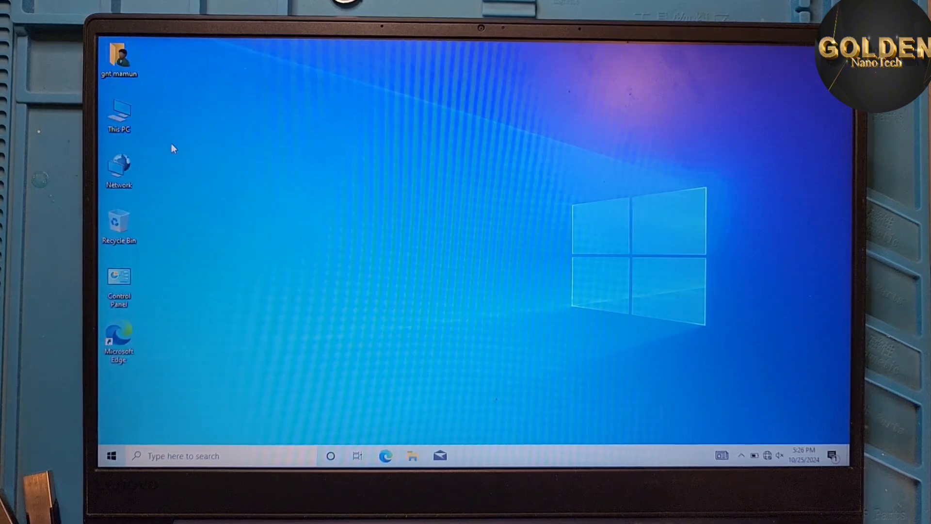
In Disk Management, make the 330.46 GB partition a new simple volume, New Volume (E:)
{"action": "right_click", "coordinate": [120, 111]}
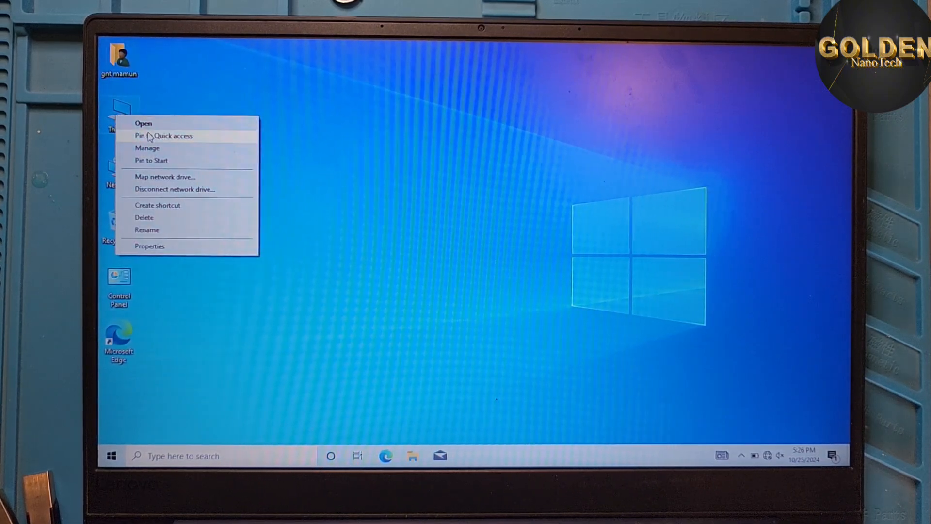
{"action": "mouse_move", "coordinate": [163, 149]}
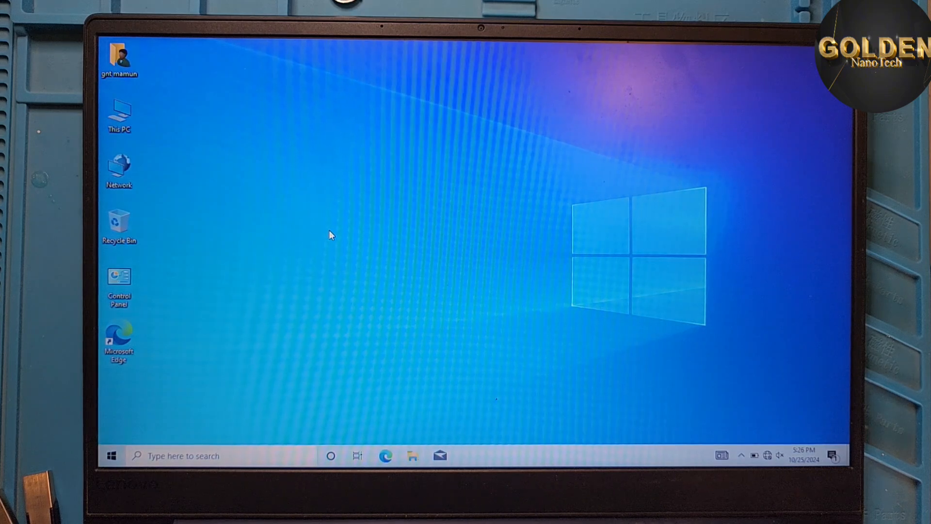
{"action": "right_click", "coordinate": [287, 456]}
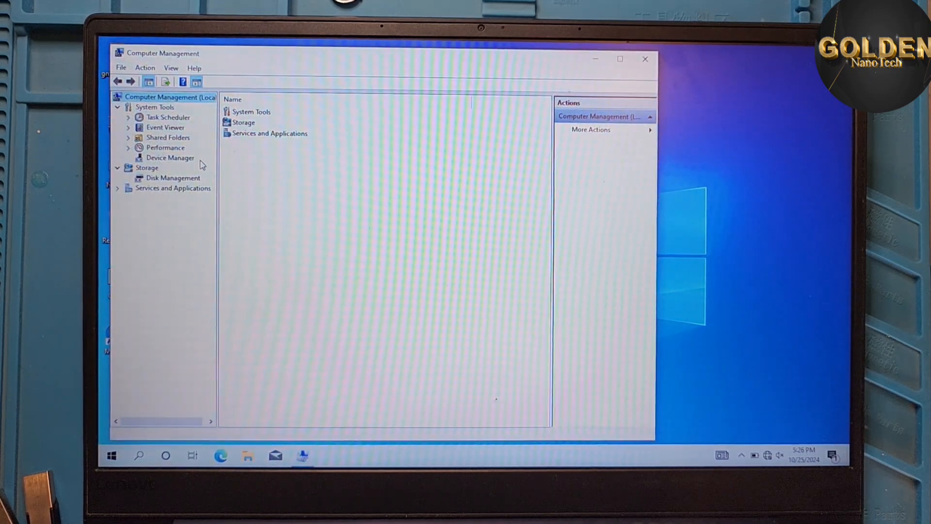
{"action": "left_click", "coordinate": [173, 178]}
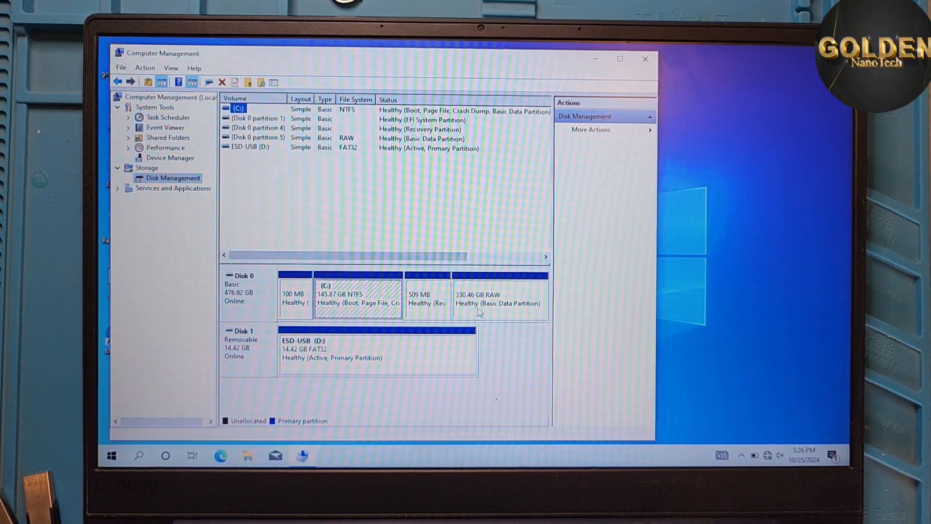
{"action": "right_click", "coordinate": [479, 299]}
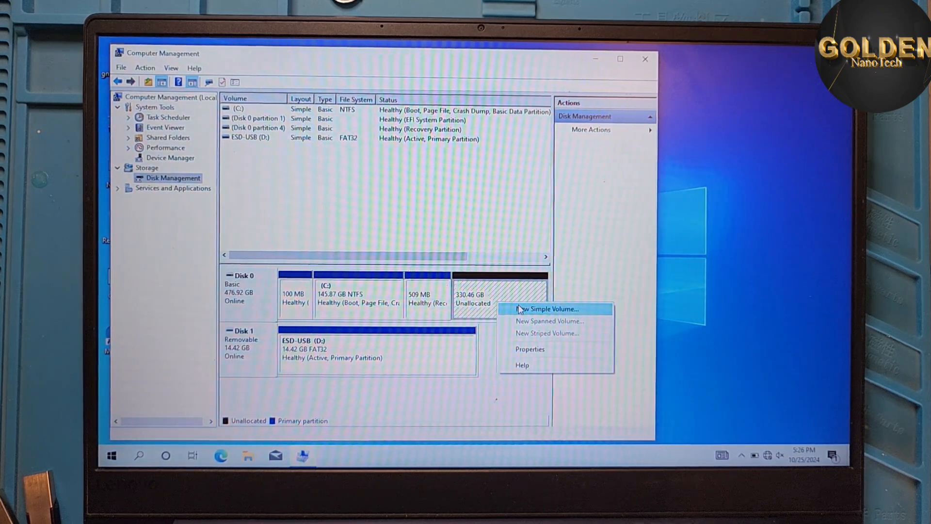
{"action": "left_click", "coordinate": [547, 309]}
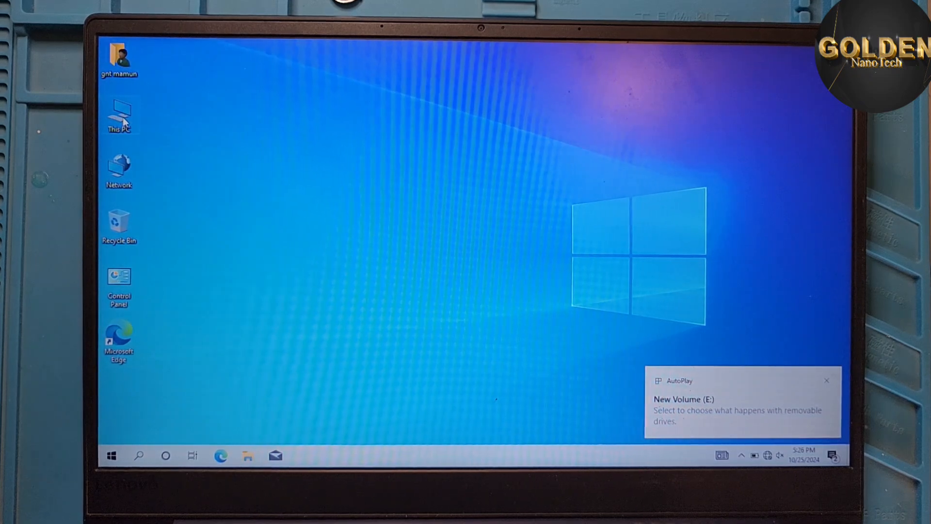
Restart the computer from the Start menu's power options
{"action": "double_click", "coordinate": [119, 112]}
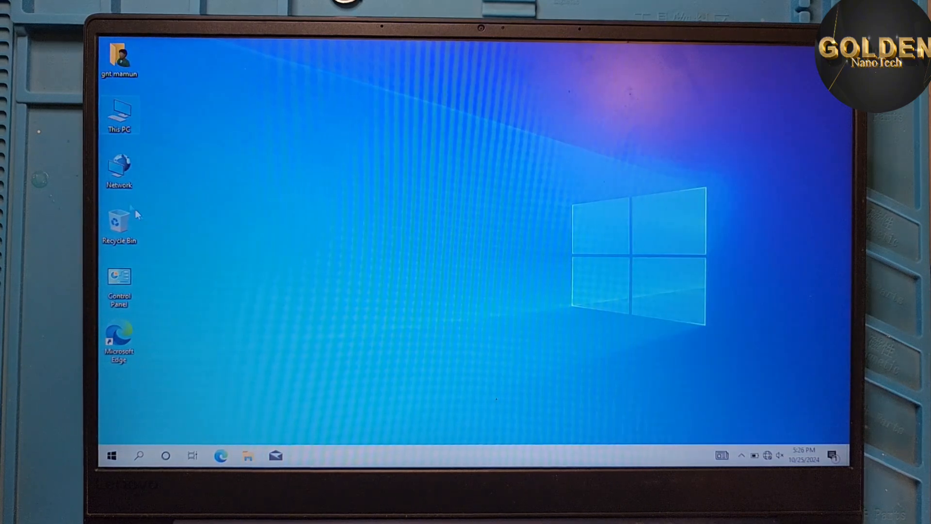
{"action": "left_click", "coordinate": [112, 456]}
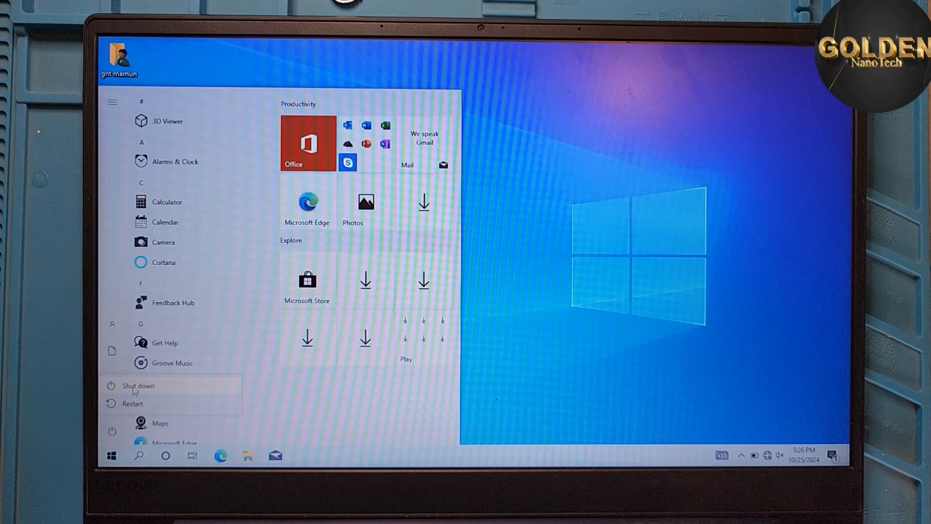
{"action": "left_click", "coordinate": [131, 404]}
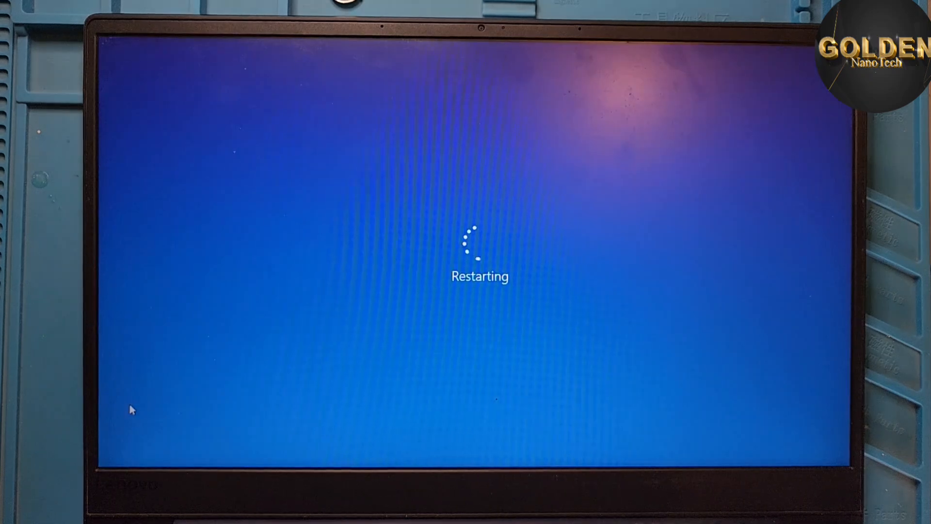